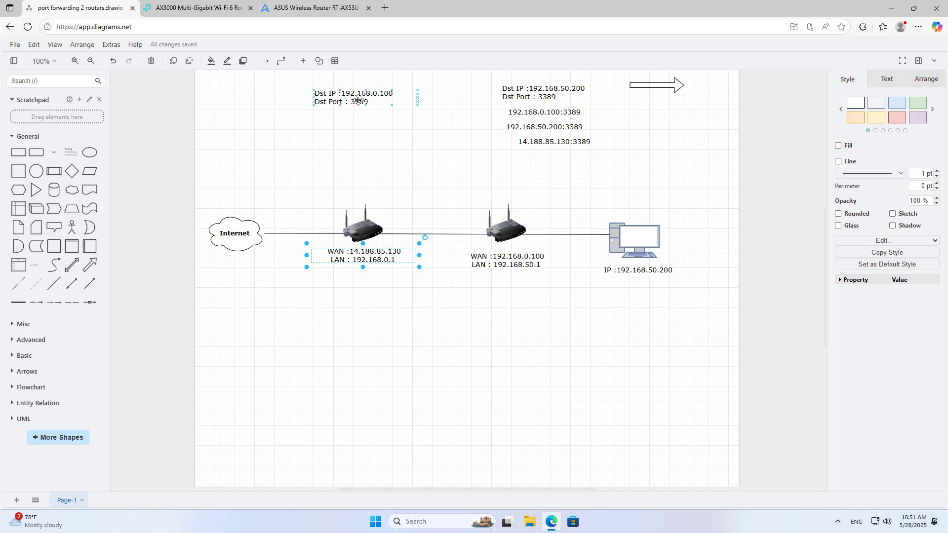
Step: Move the Dst IP 192.168.0.100 / Dst Port 3389 note under the first router's WAN/LAN label
left_click_drag(352, 96, 363, 280)
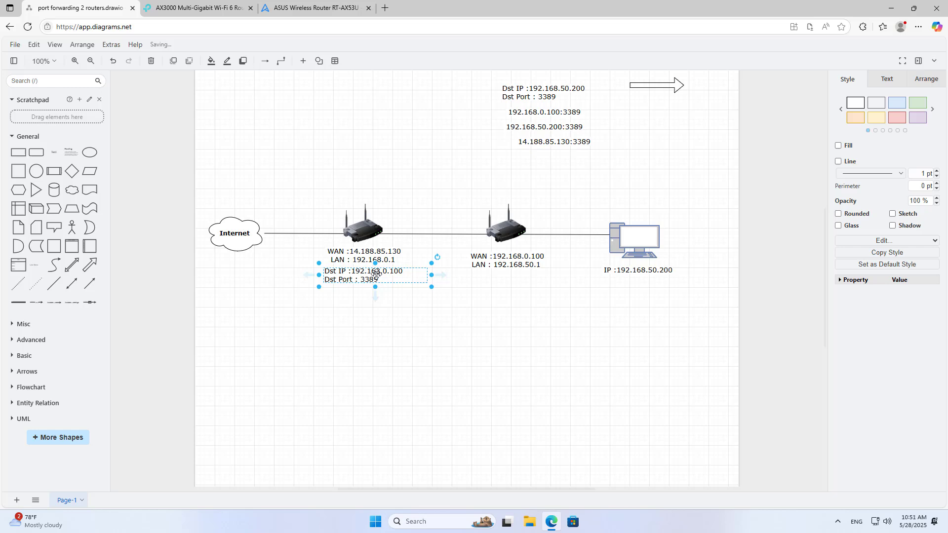
double_click(363, 270)
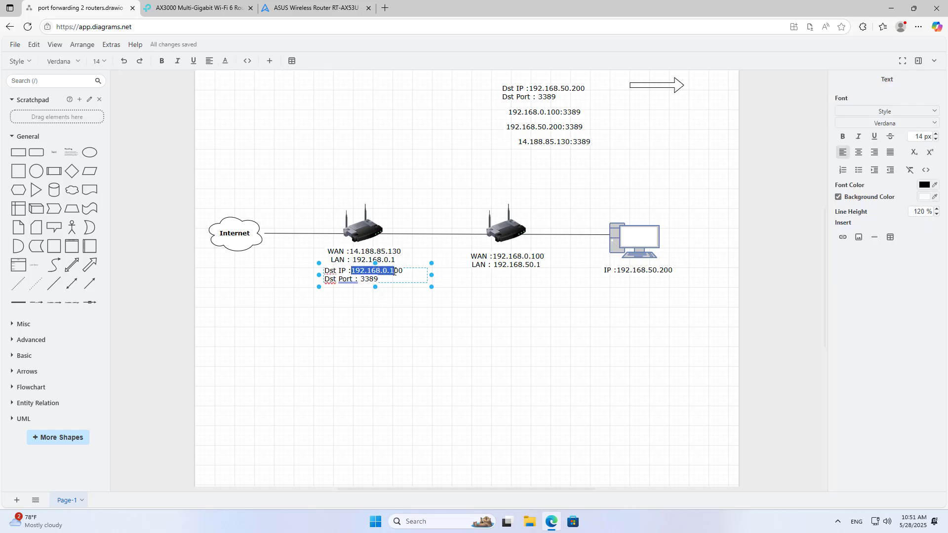
left_click(506, 260)
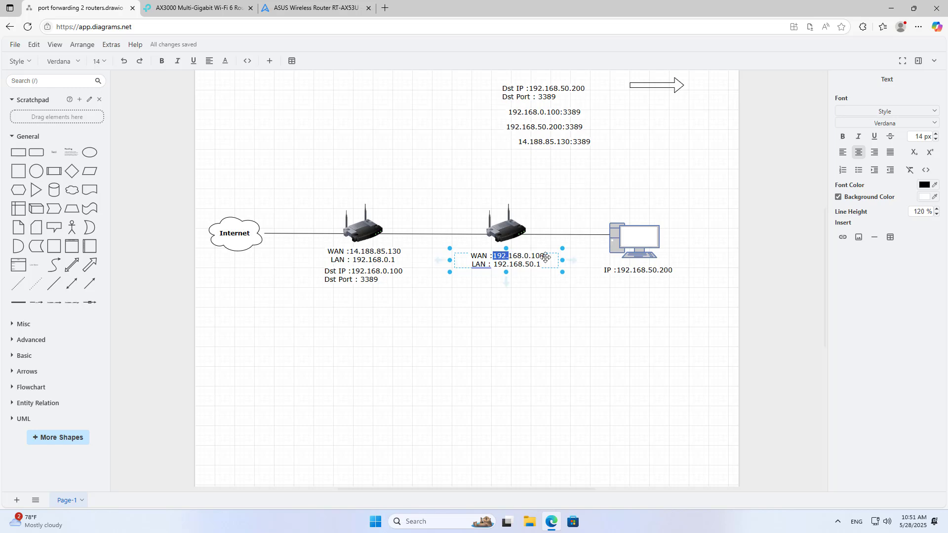
left_click(457, 306)
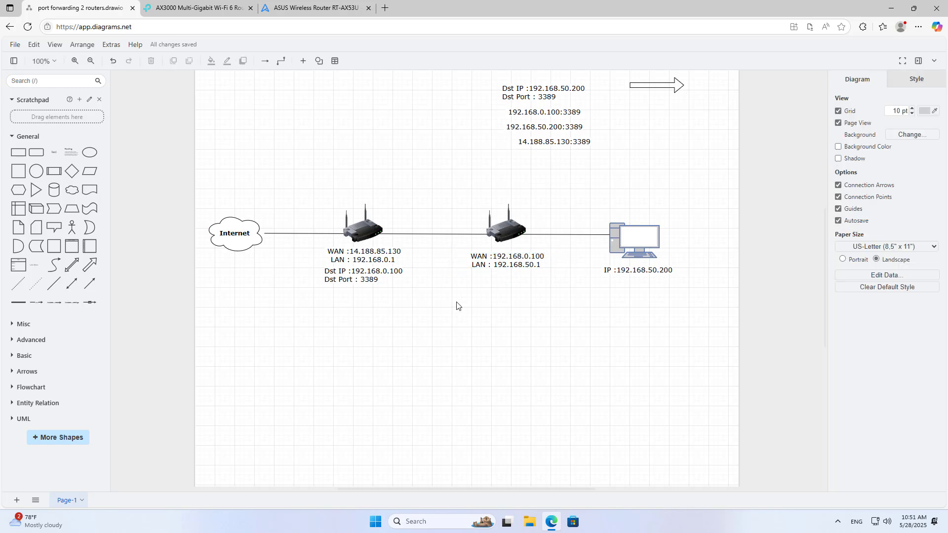
left_click(196, 8)
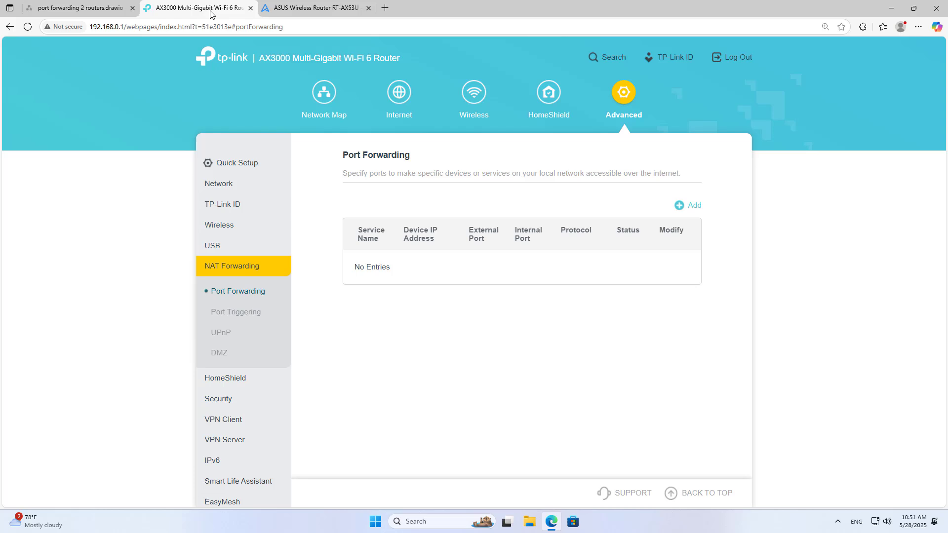
Step: Start a new forwarding entry named rdp with device IP 192.168.0.100, checked against the diagram
left_click(679, 205)
type("r")
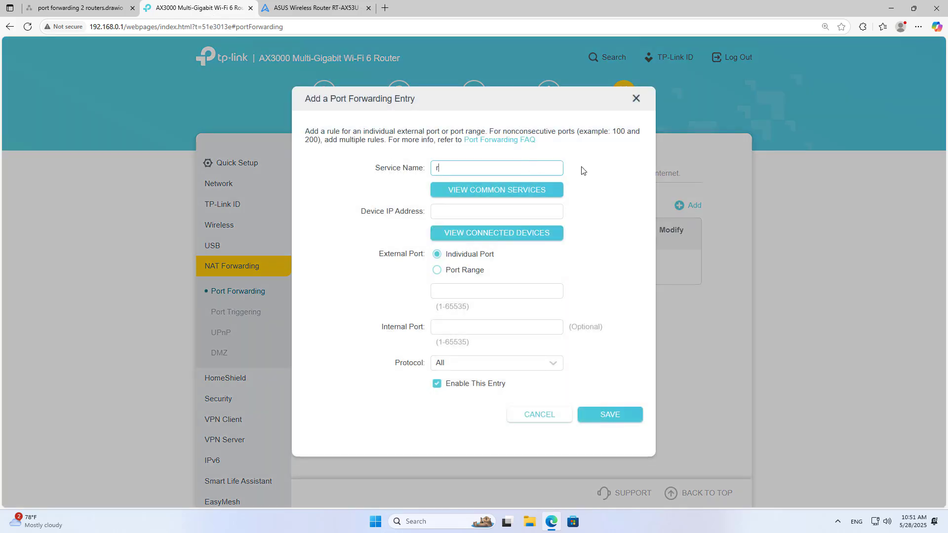
type("dp")
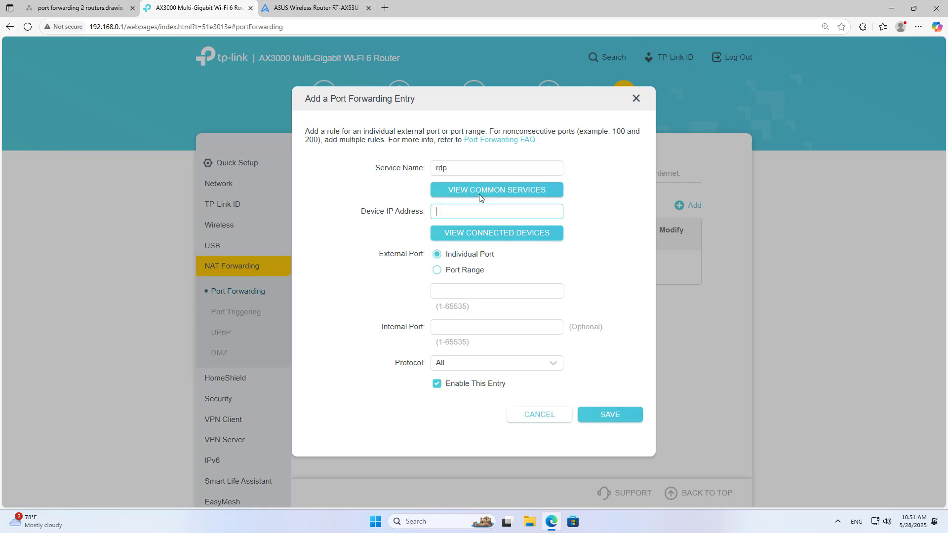
left_click(78, 7)
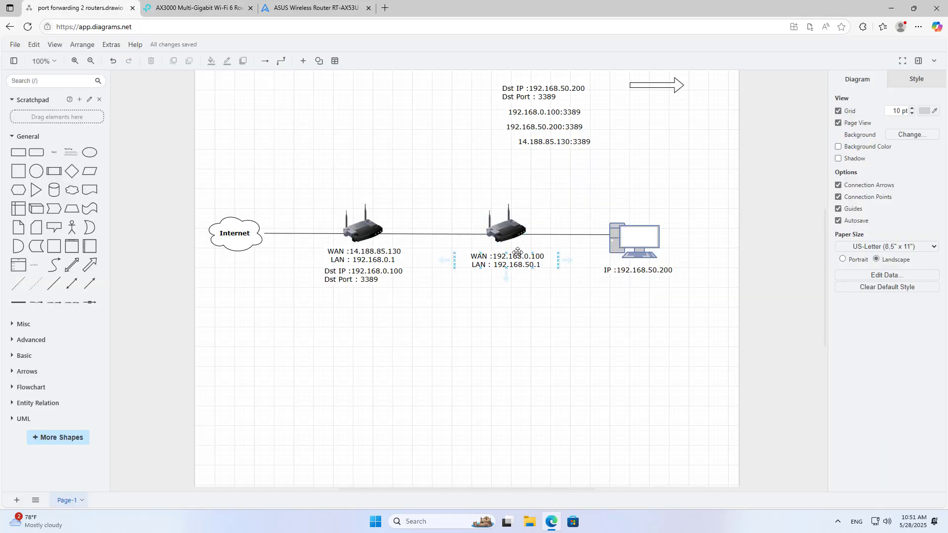
double_click(506, 255)
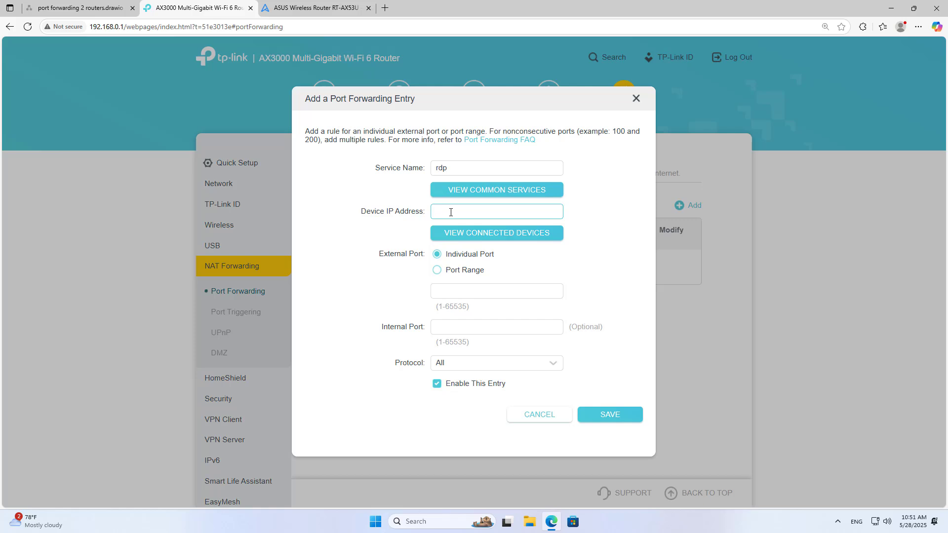
type("192.168.0.100")
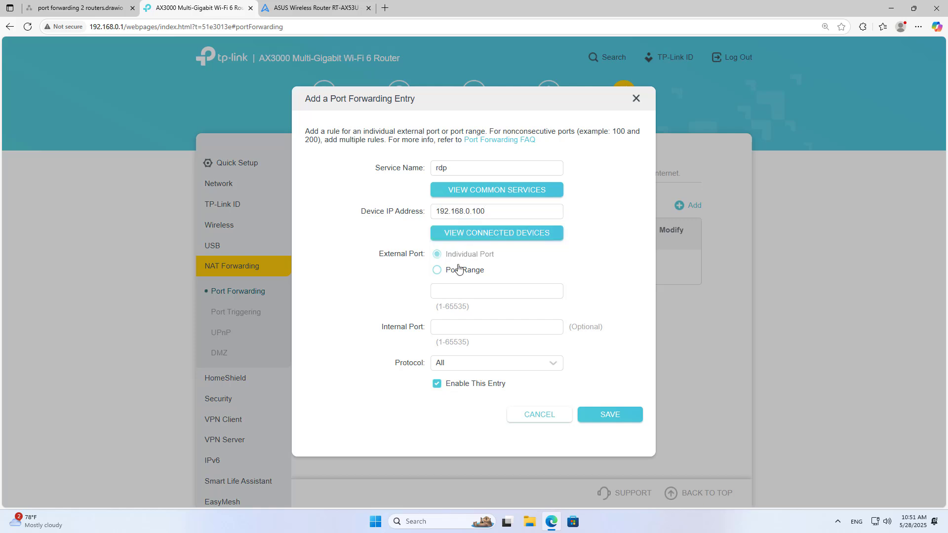
Step: Set external and internal port 3389 and save the rdp forwarding rule
left_click(78, 7)
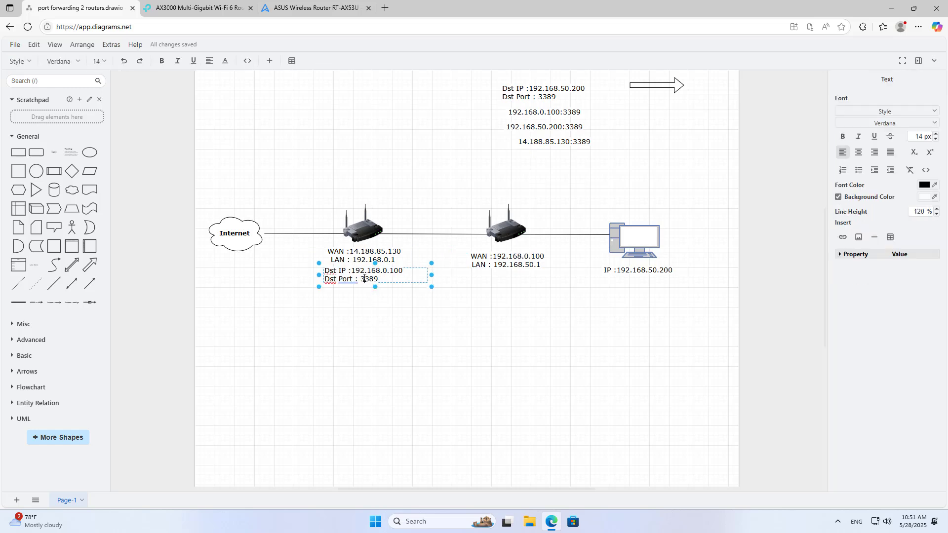
double_click(369, 279)
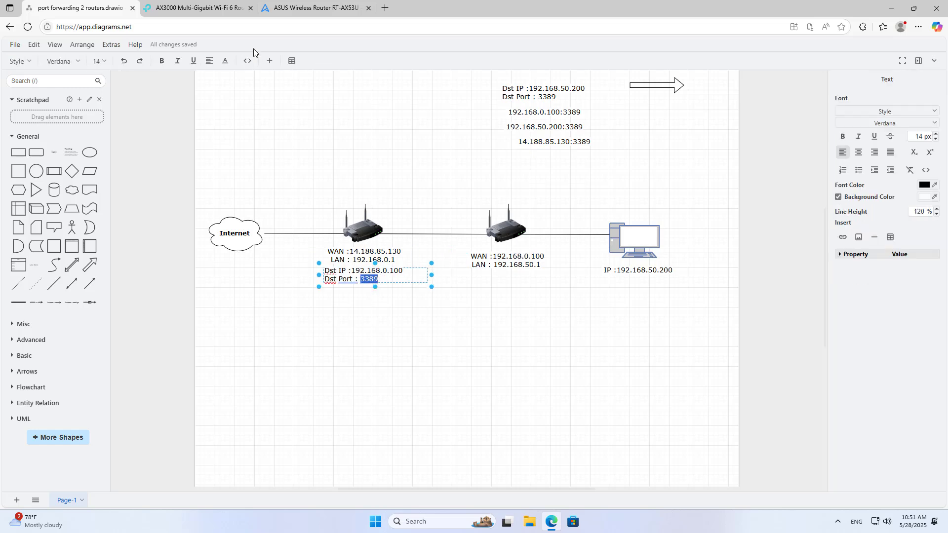
left_click(195, 7)
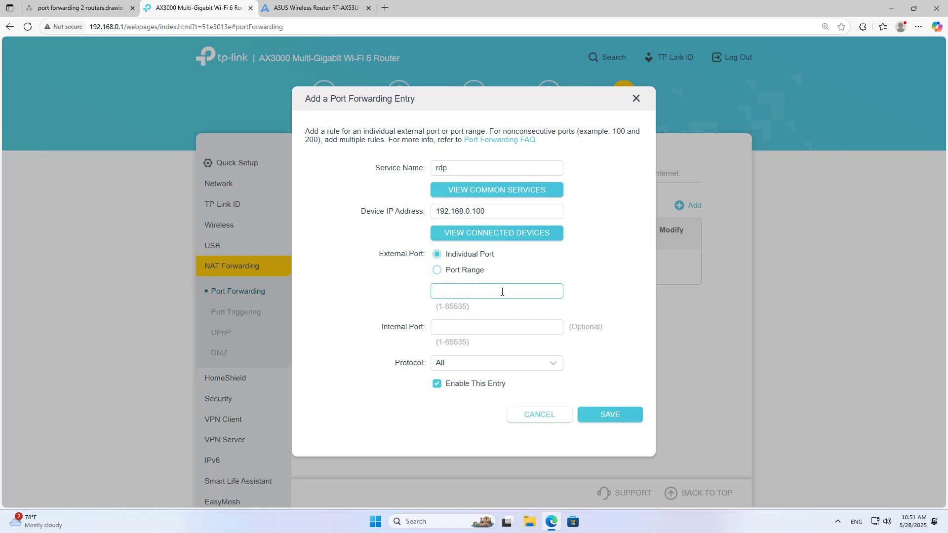
type("3389")
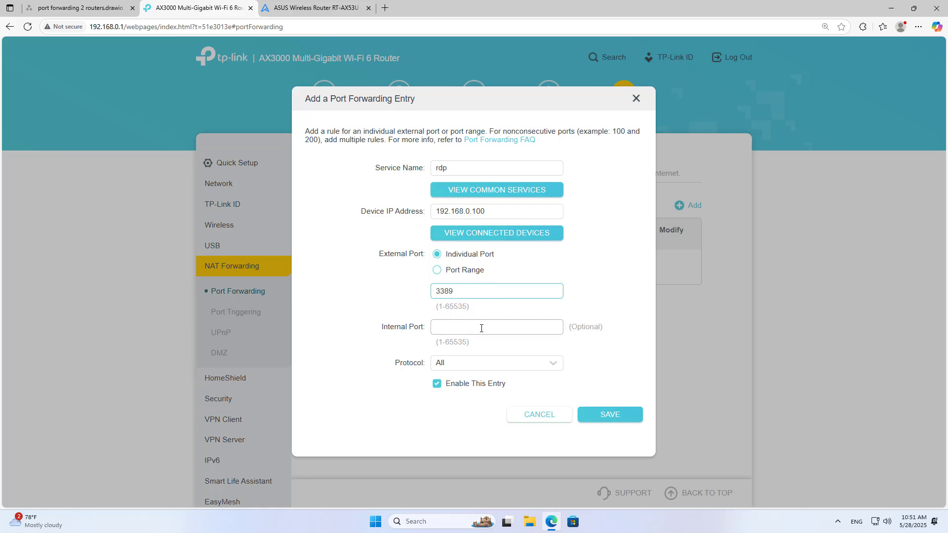
type("3389")
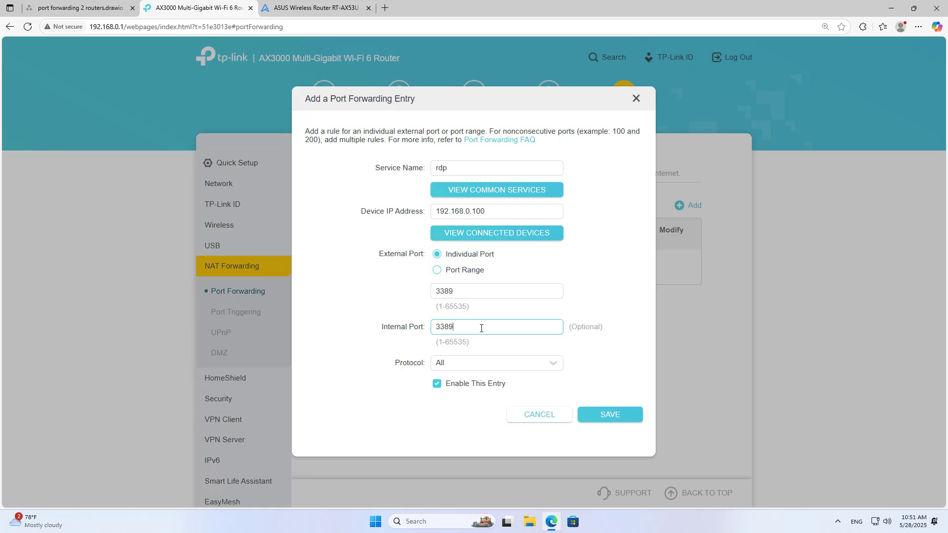
mouse_move(605, 408)
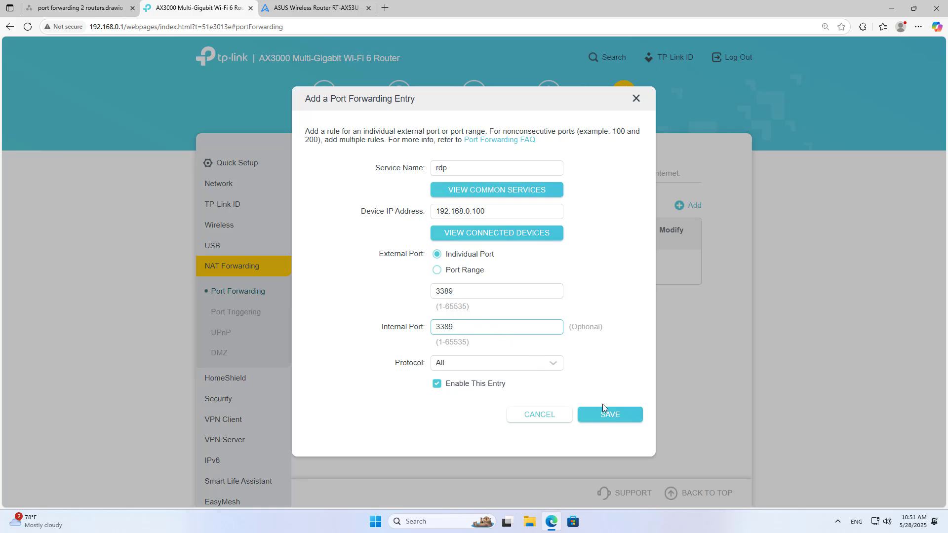
left_click(609, 414)
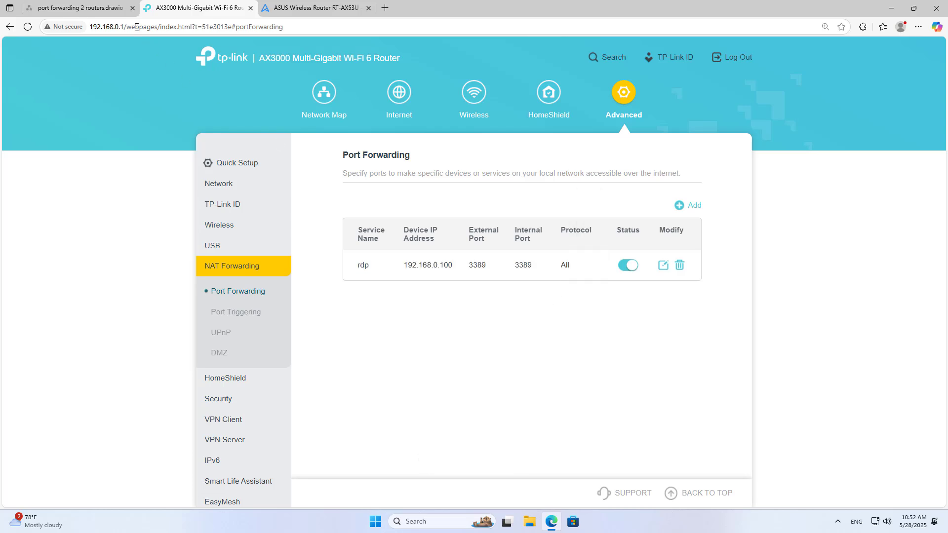
Step: Move the Dst IP 192.168.50.200 / Dst Port 3389 note under the second router's label
left_click(79, 7)
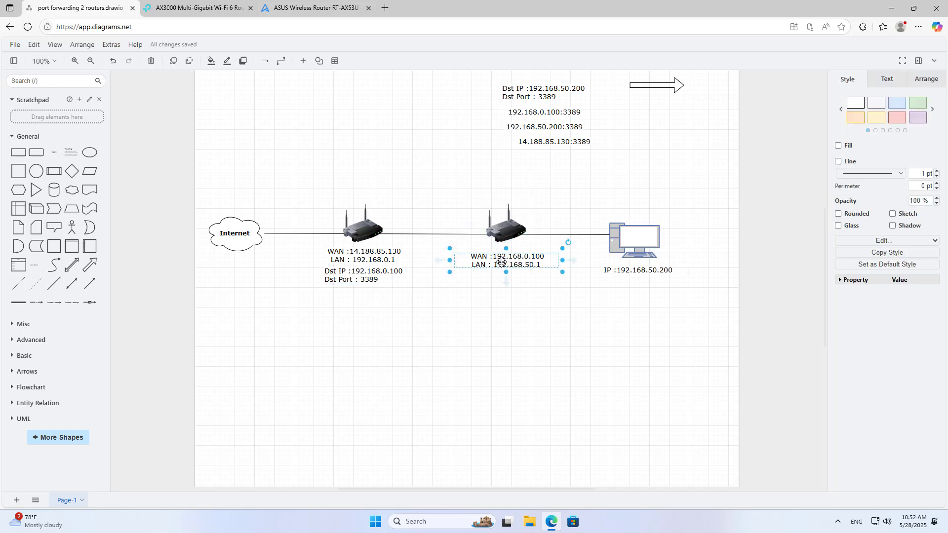
left_click_drag(506, 260, 544, 142)
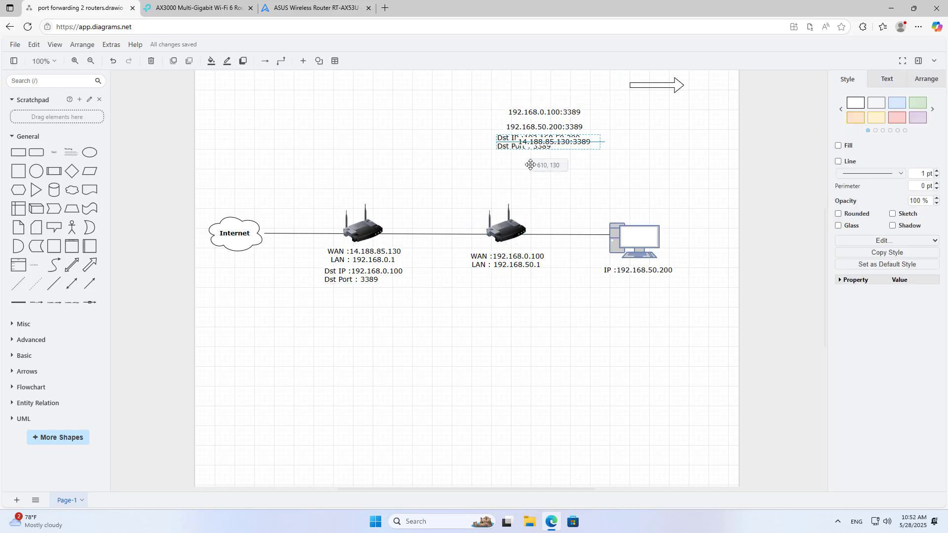
left_click_drag(544, 141, 523, 280)
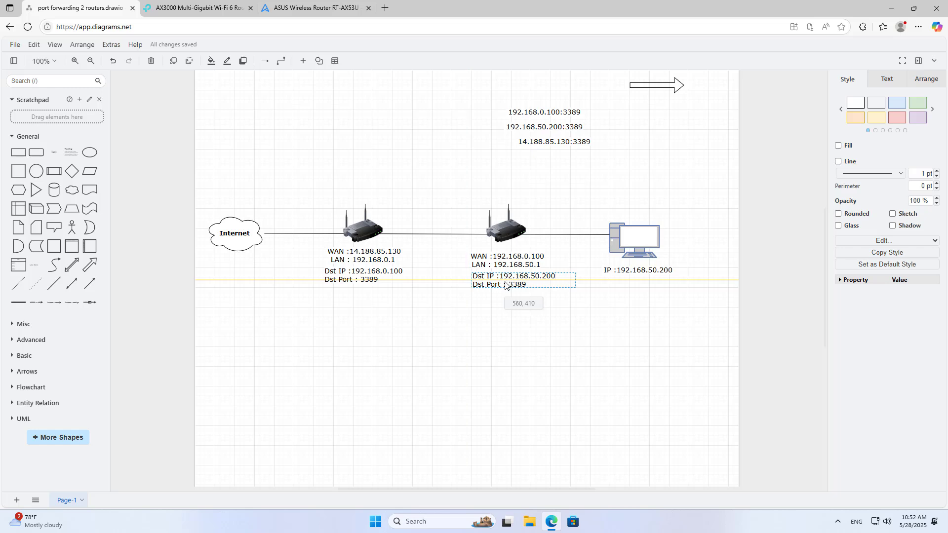
double_click(512, 279)
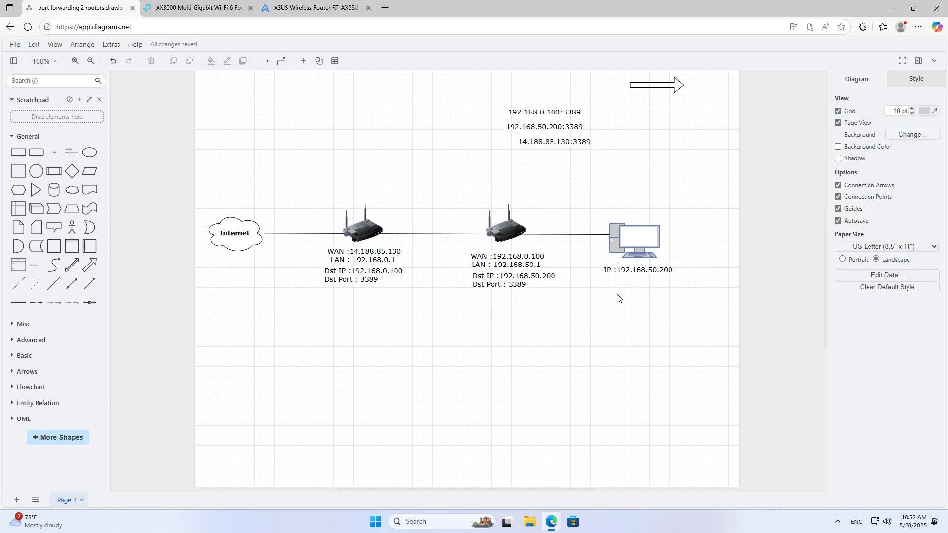
left_click(314, 7)
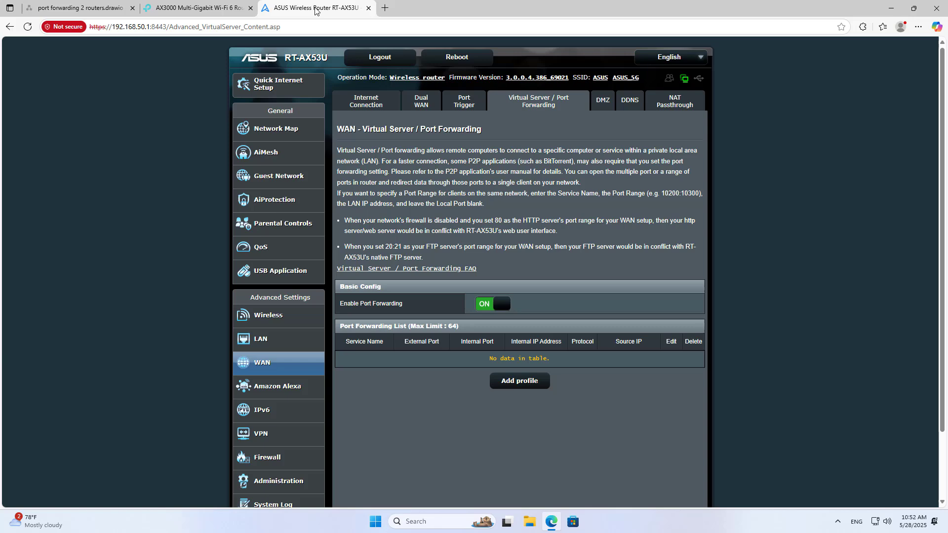
mouse_move(517, 377)
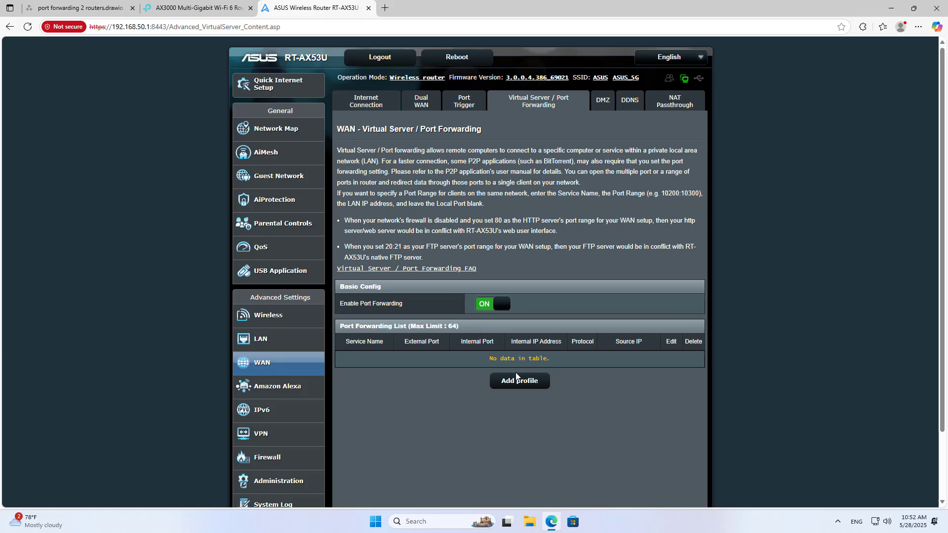
Step: Start a new profile named rdp with external and internal port 3389, checked against the diagram
left_click(519, 381)
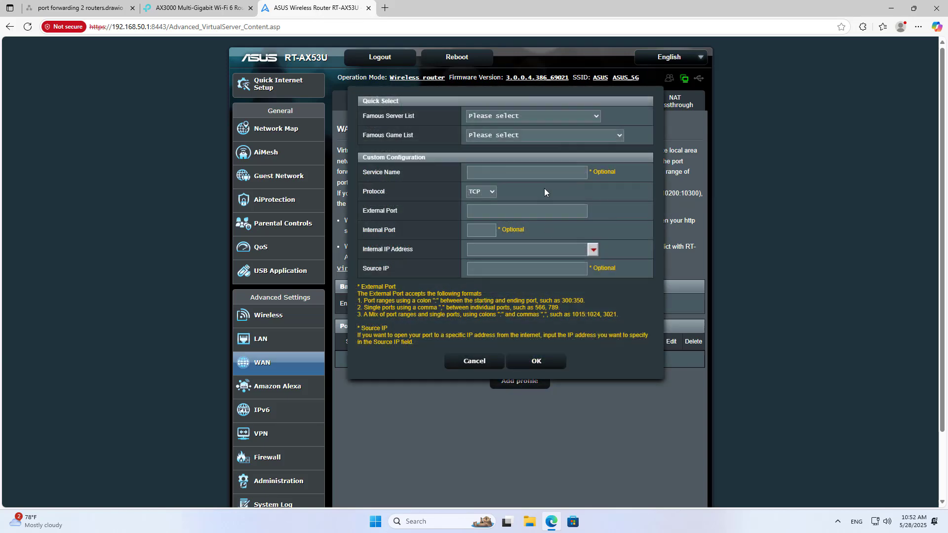
type("rd")
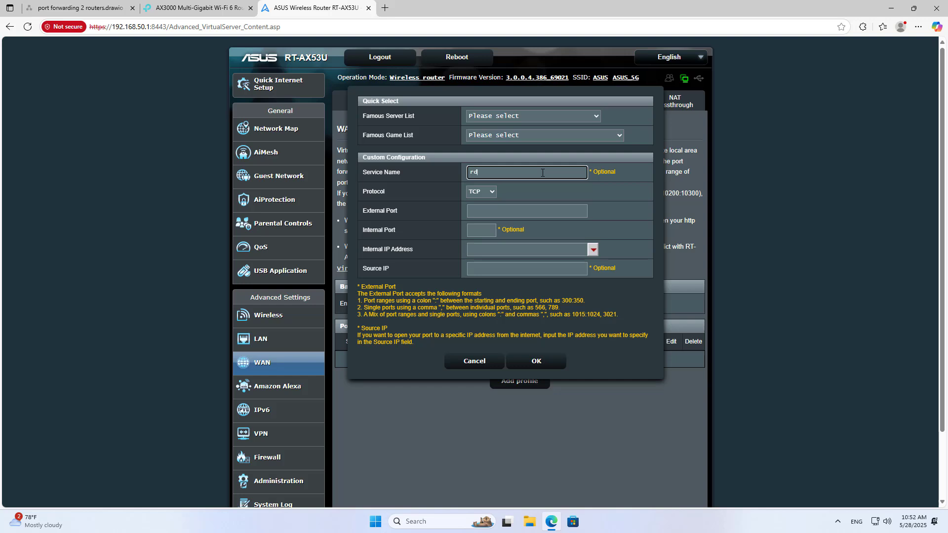
left_click(481, 192)
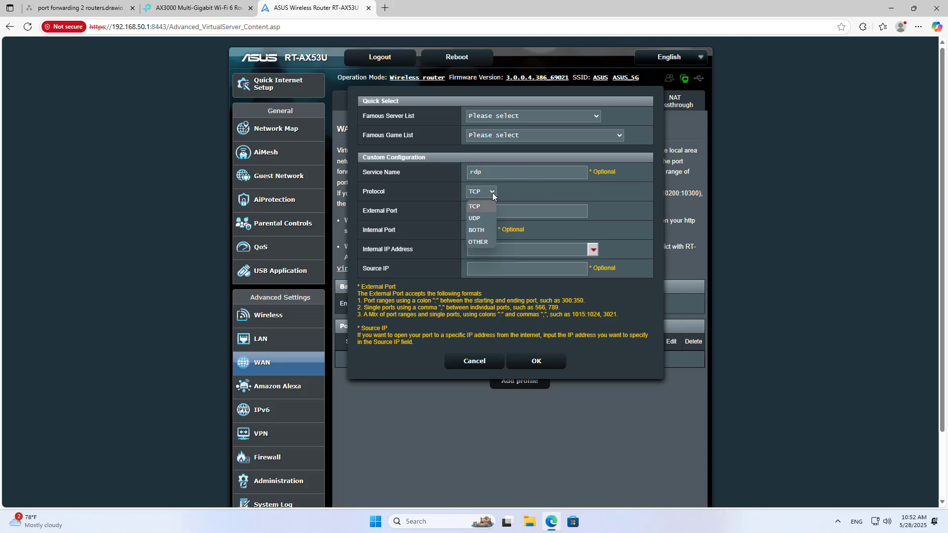
left_click(476, 229)
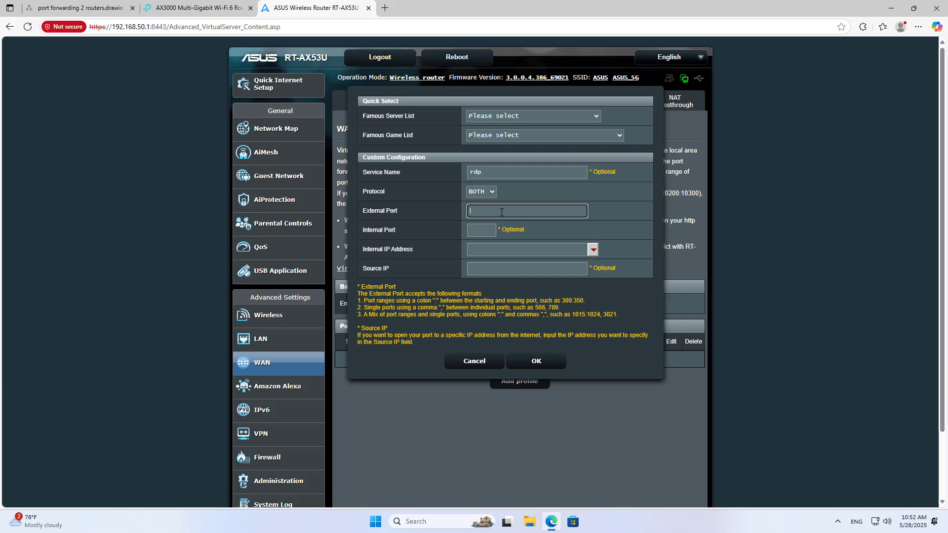
left_click(78, 8)
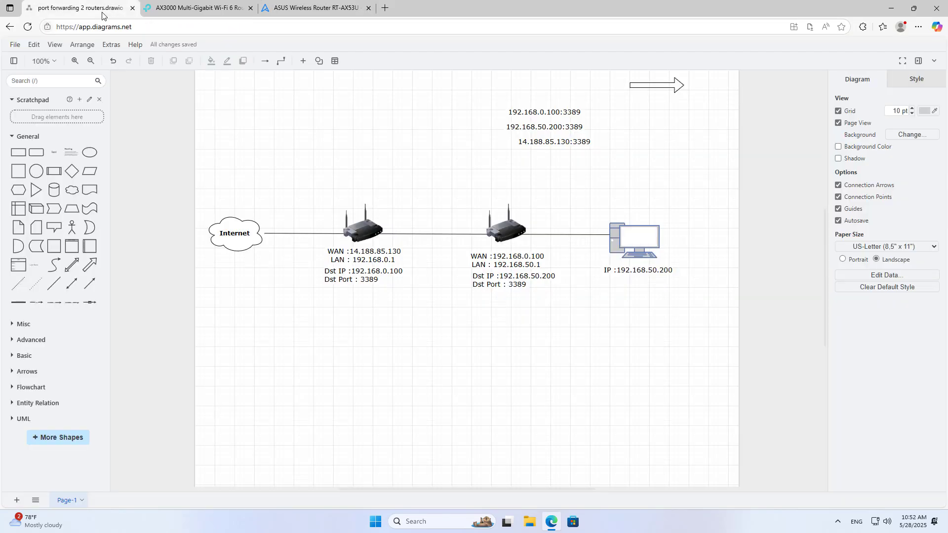
double_click(512, 280)
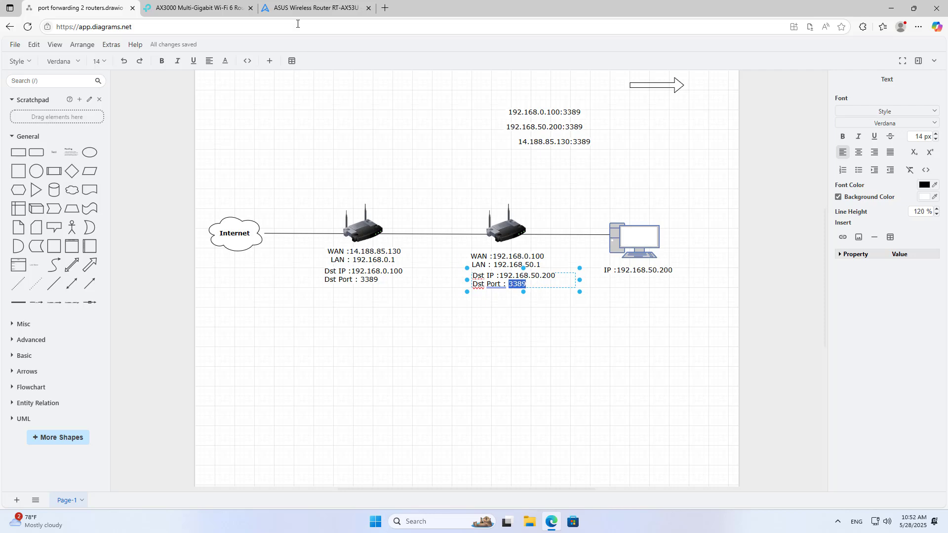
left_click(314, 8)
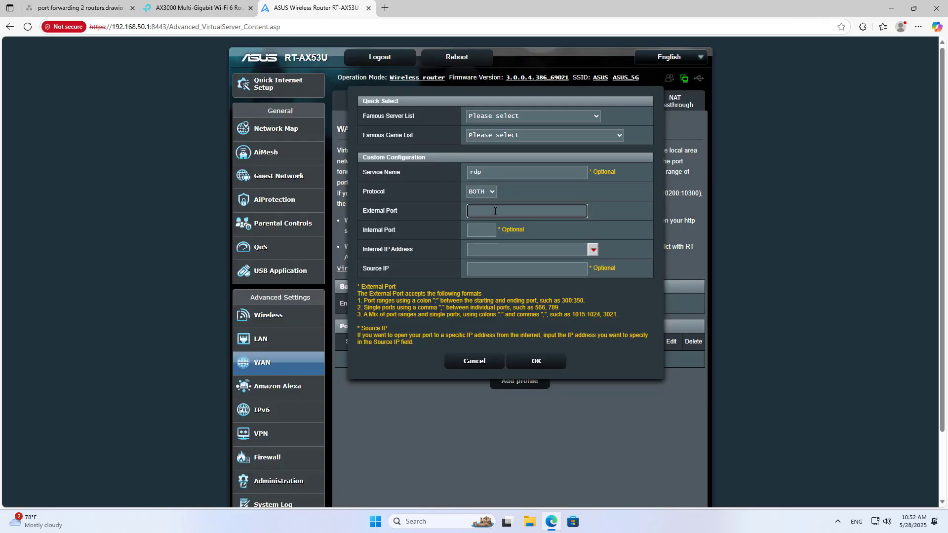
type("3389")
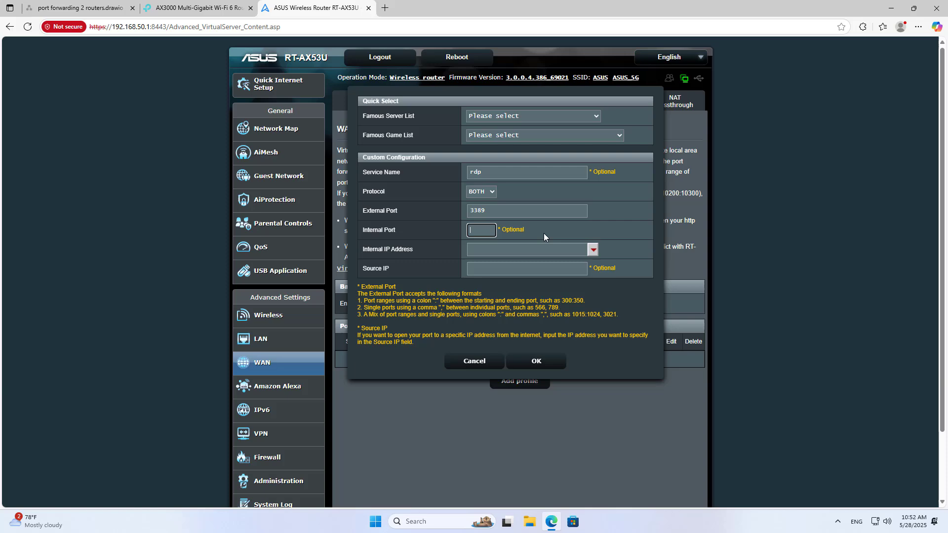
type("3389")
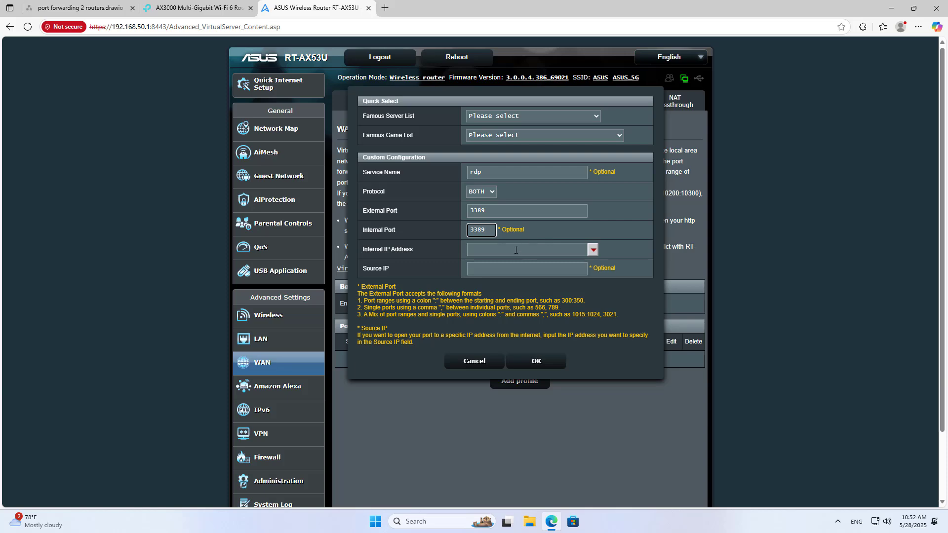
Step: Copy the PC's address 192.168.50.200 from the diagram as internal IP and save the rdp rule
left_click(525, 249)
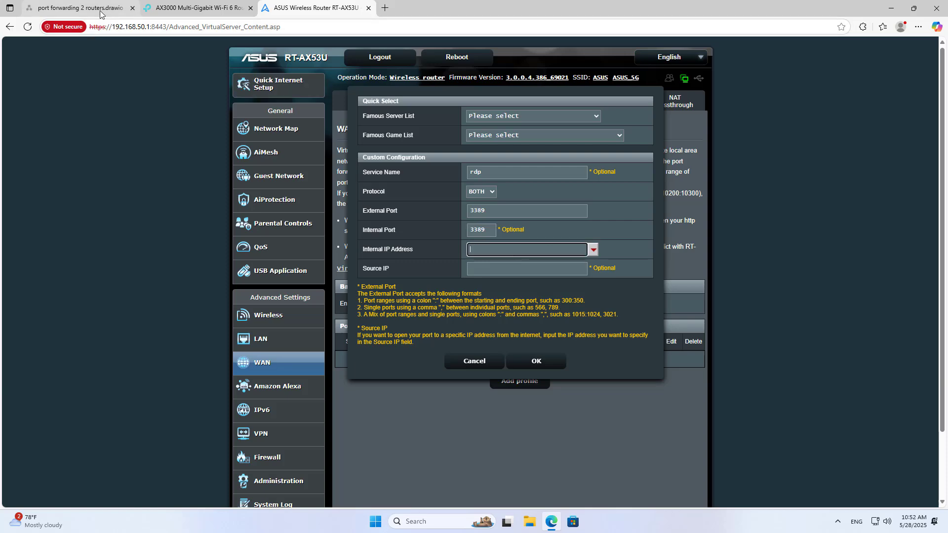
left_click(79, 8)
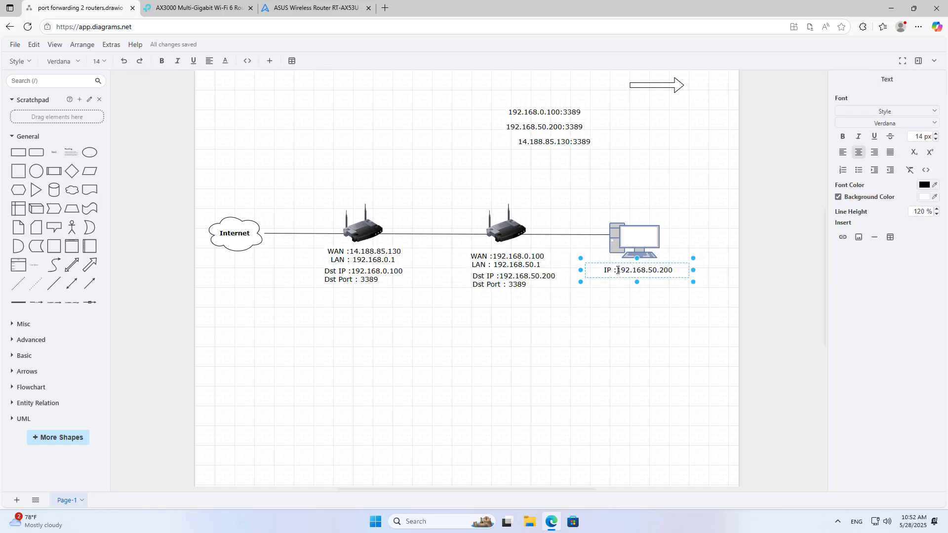
double_click(644, 270)
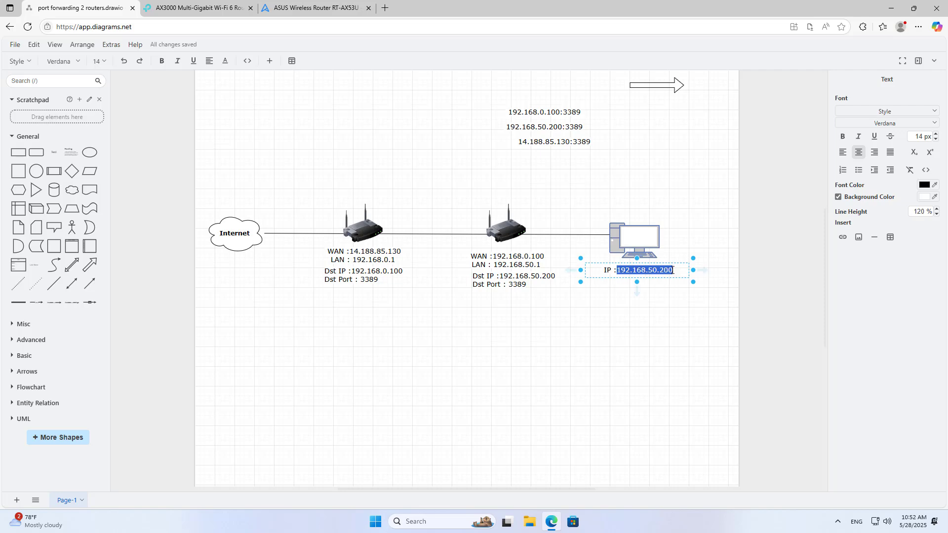
right_click(645, 270)
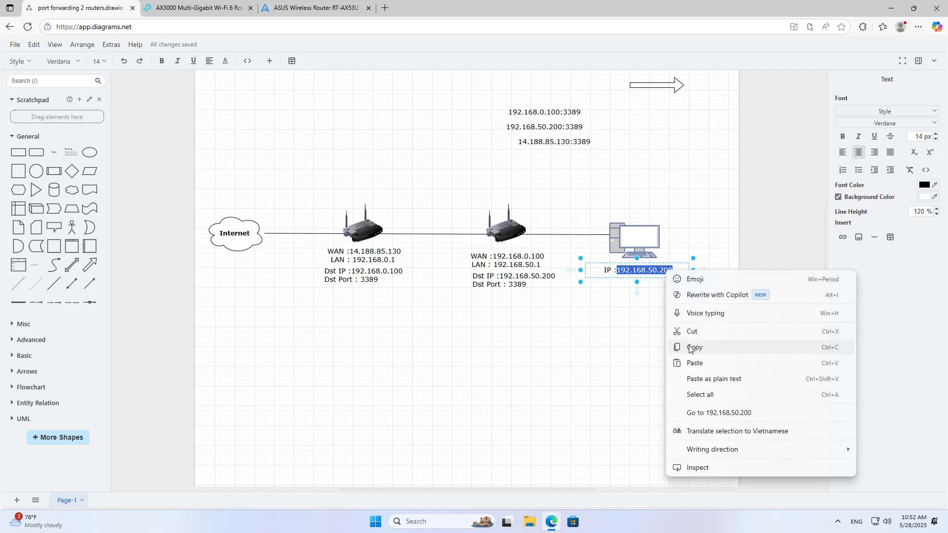
left_click(314, 7)
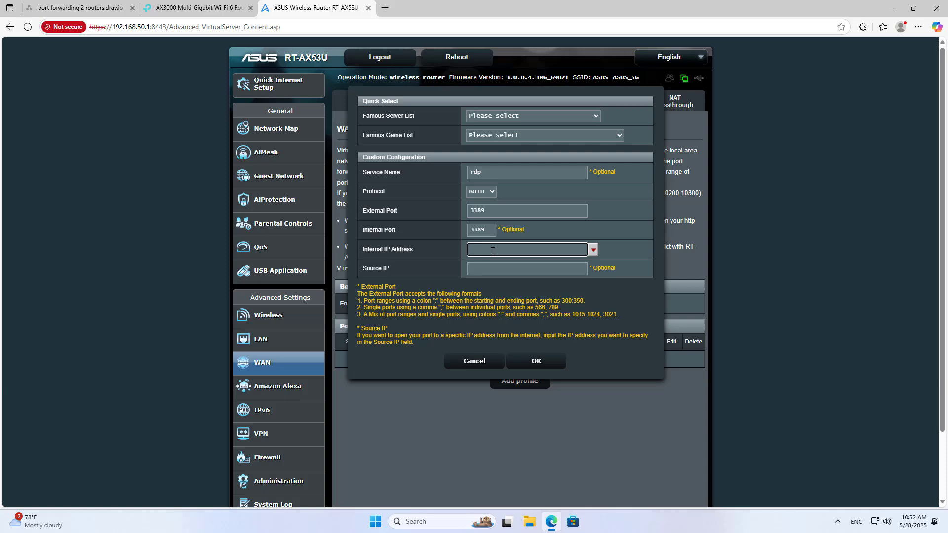
type("192.168.50.200")
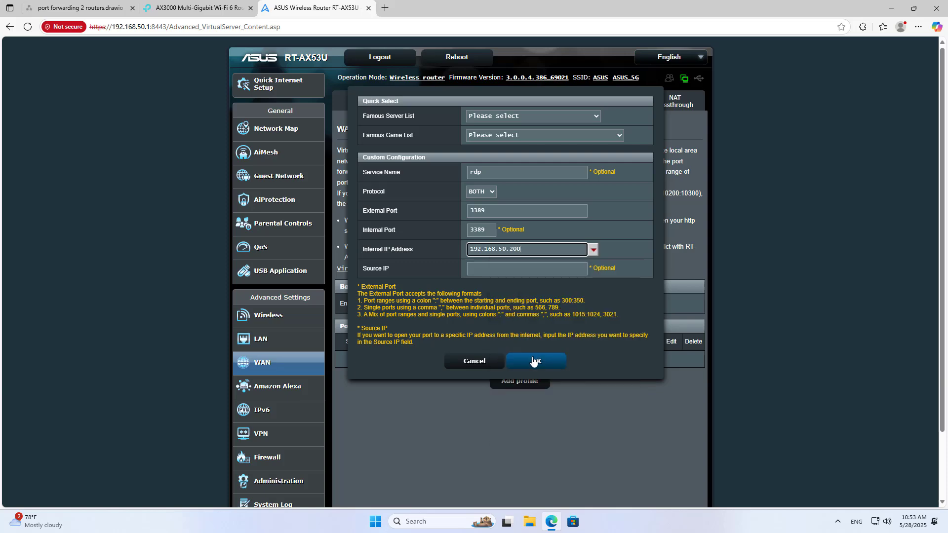
left_click(534, 361)
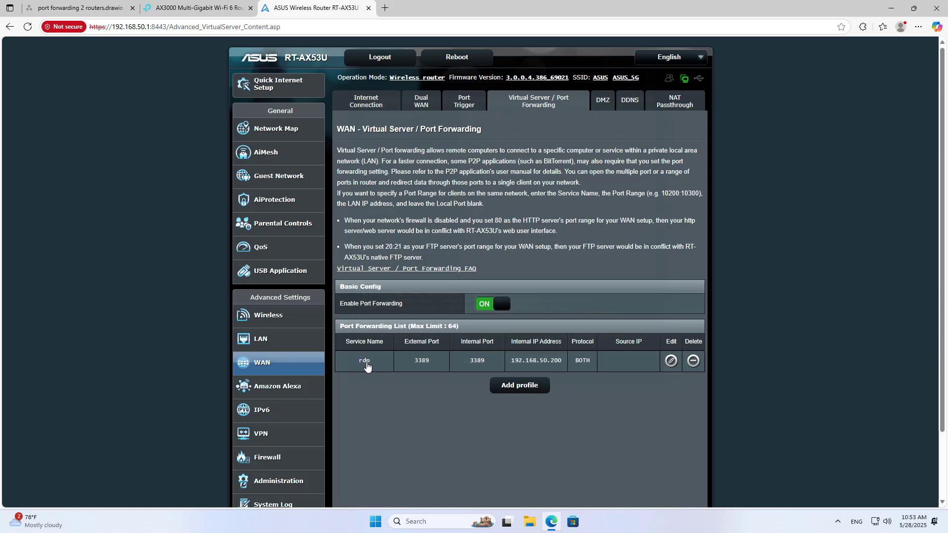
mouse_move(592, 366)
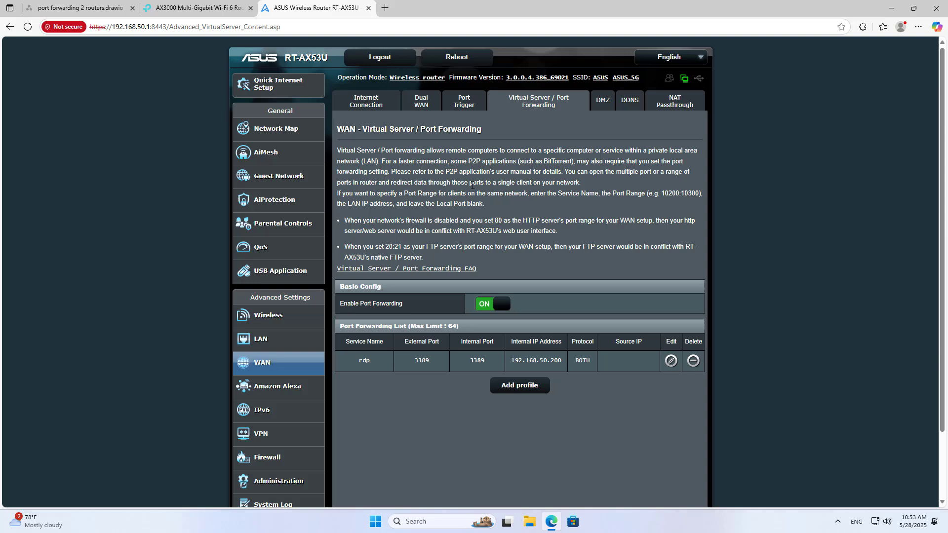
left_click(366, 101)
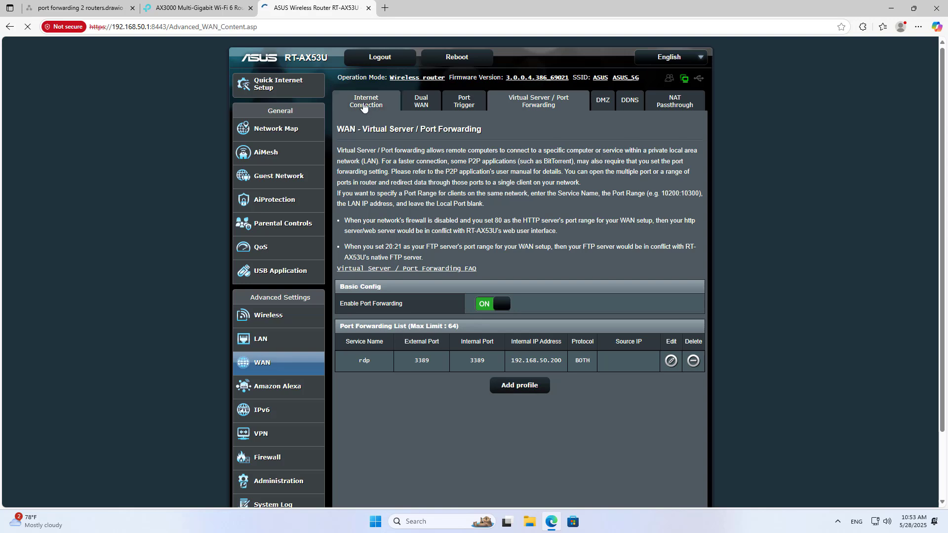
Step: Set WAN Connection Type to Static IP and verify address 192.168.0.100 against the diagram
left_click(365, 101)
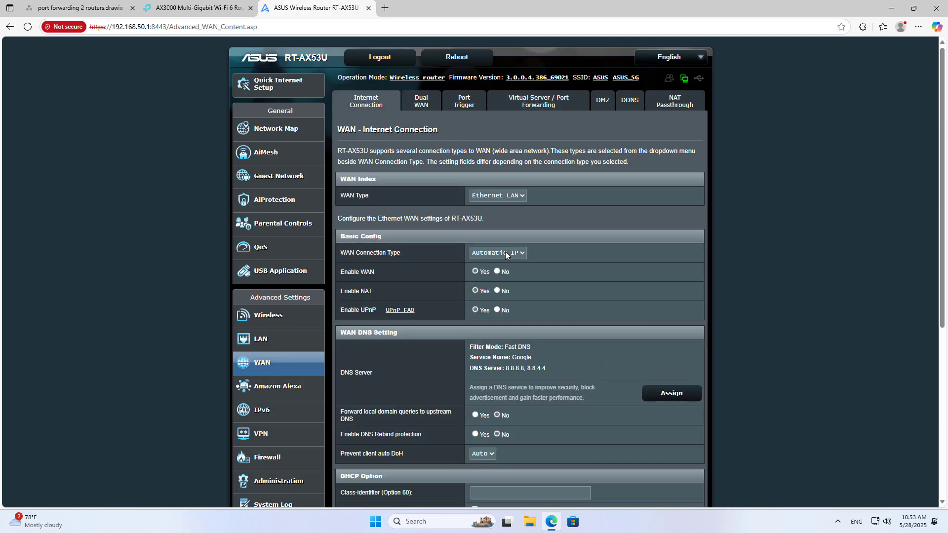
left_click(497, 253)
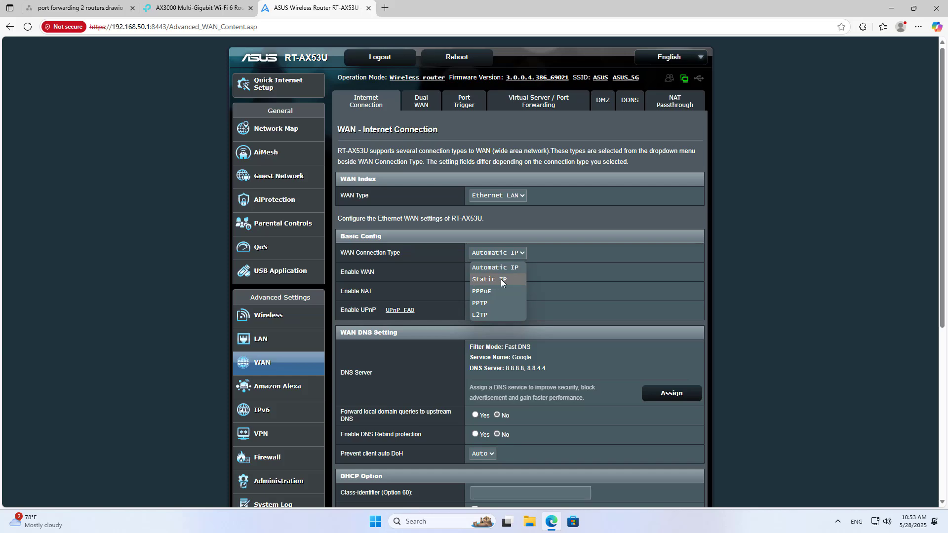
left_click(488, 278)
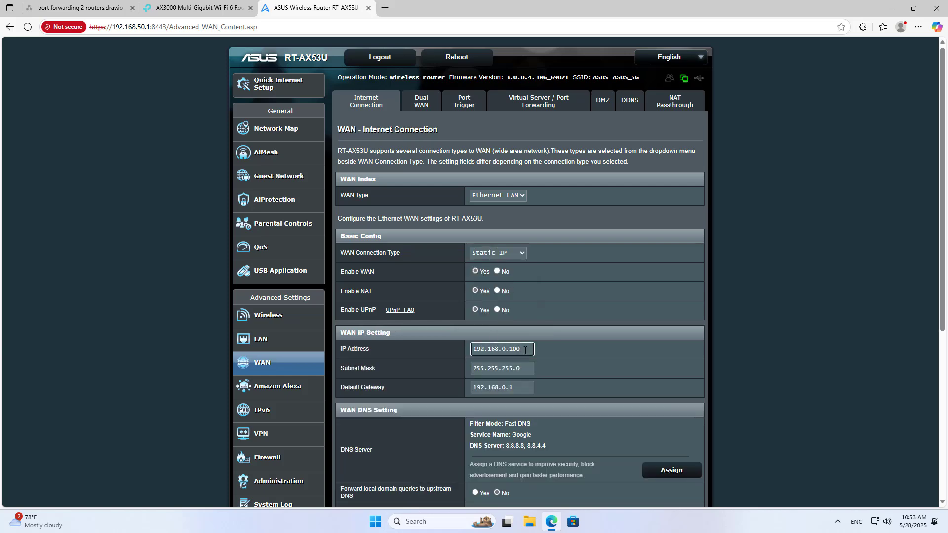
left_click(78, 7)
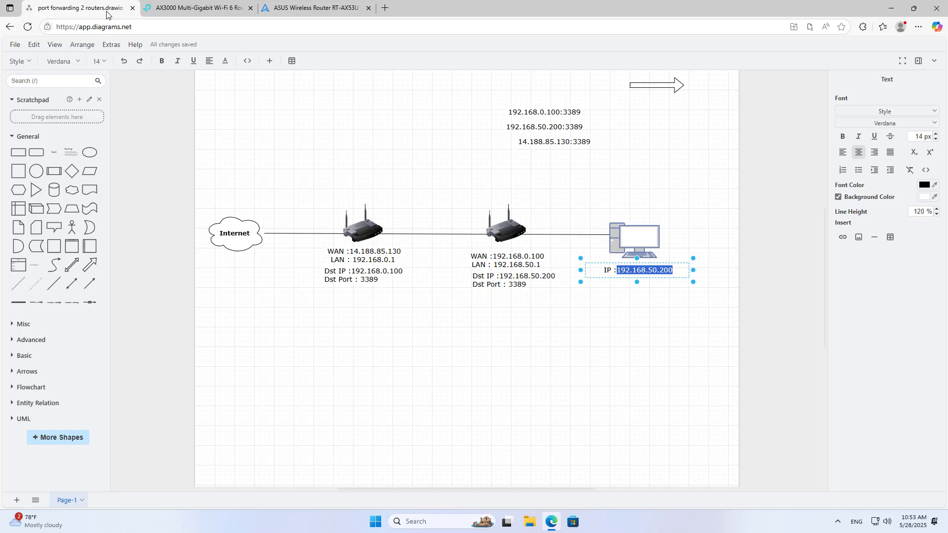
left_click(506, 260)
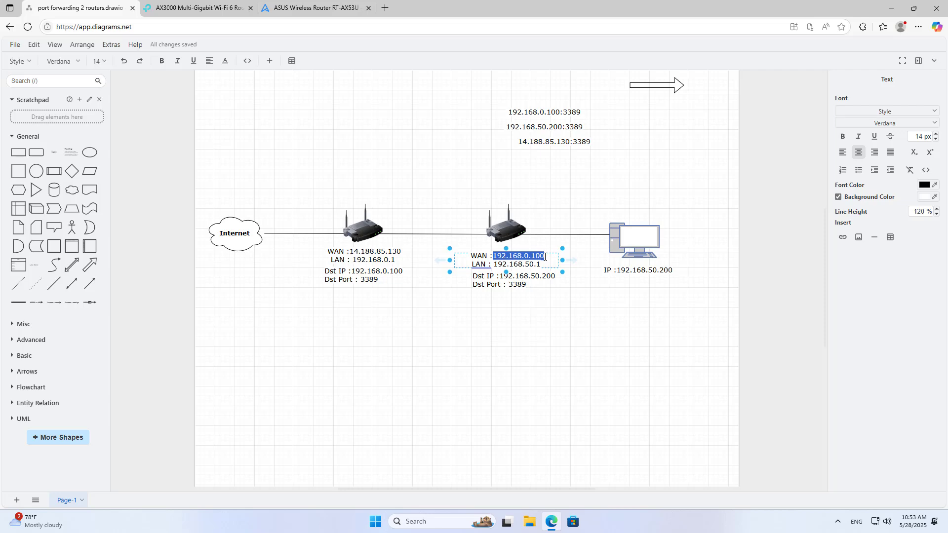
left_click(314, 8)
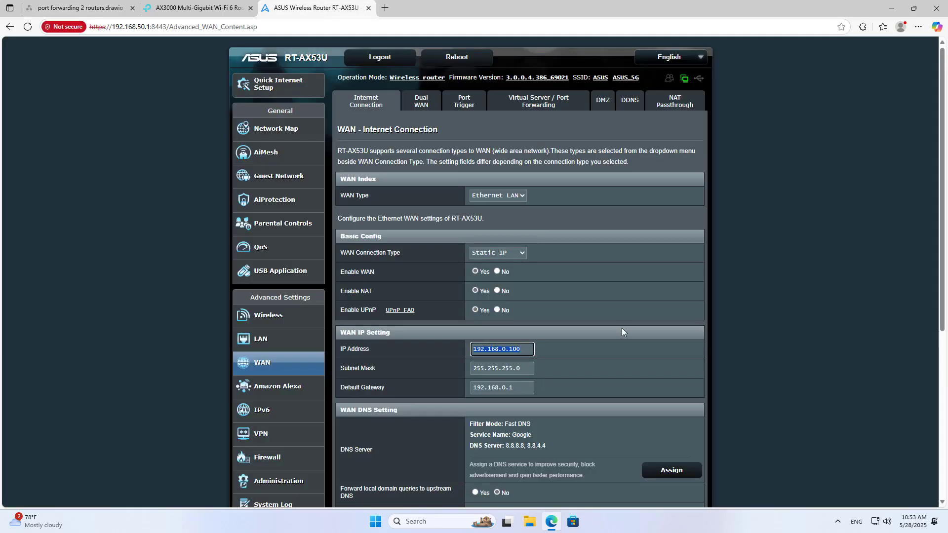
scroll("down", 3)
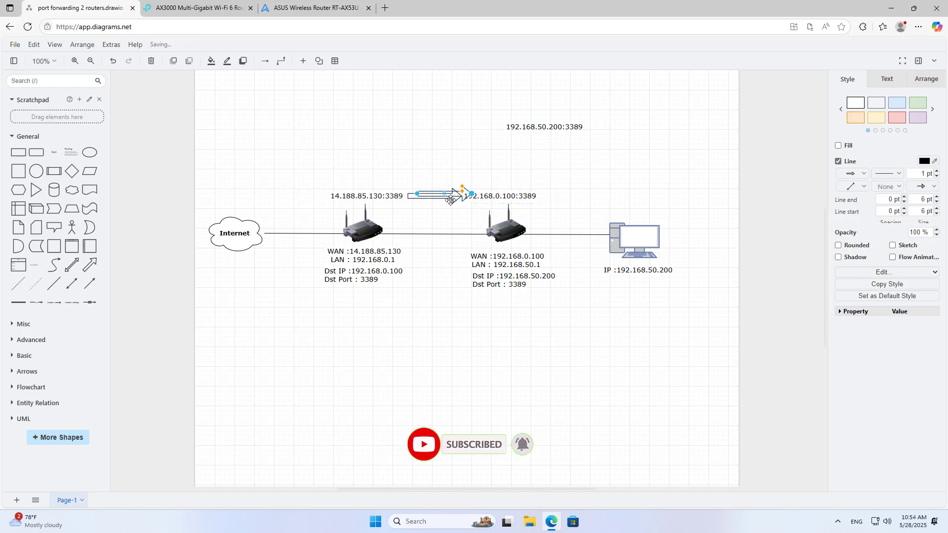
Step: Place arrows joining 14.188.85.130:3389, 192.168.0.100:3389 and 192.168.50.200:3389 in a row
left_click(543, 126)
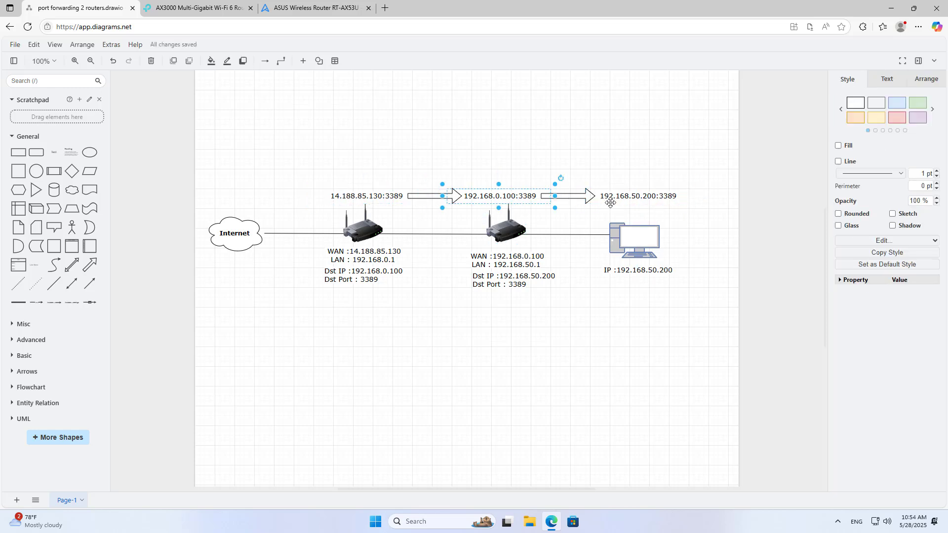
left_click(596, 351)
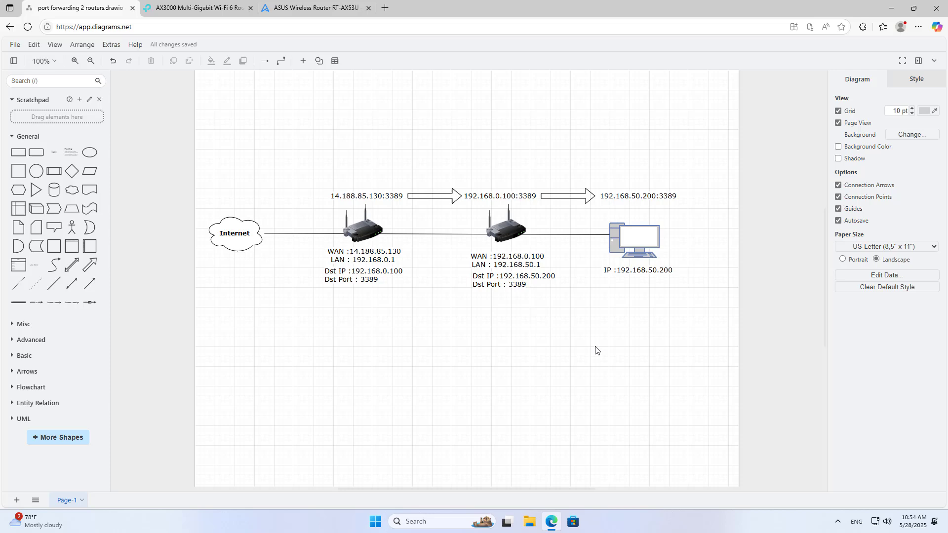
left_click(503, 8)
type("https://ping.eu")
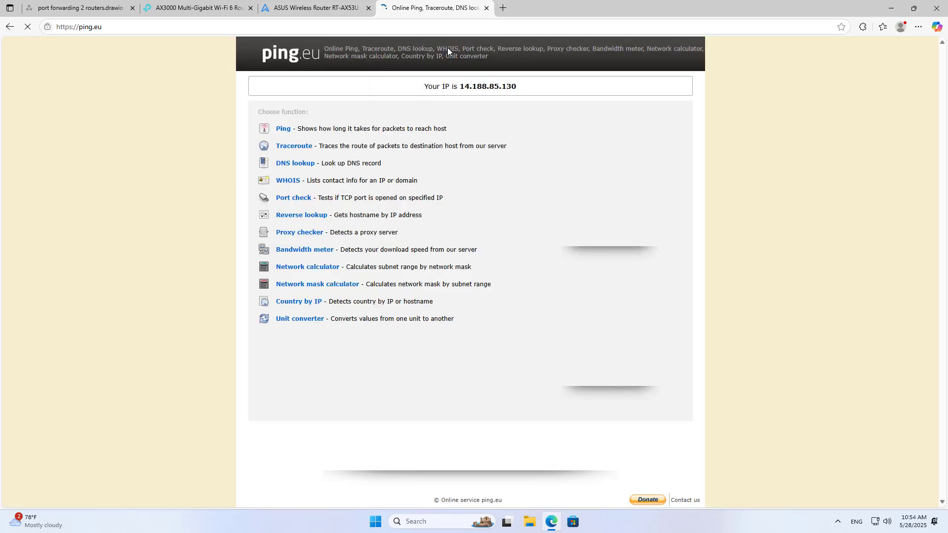
Step: Open ping.eu's Port check tool for testing an open TCP port
left_click(293, 197)
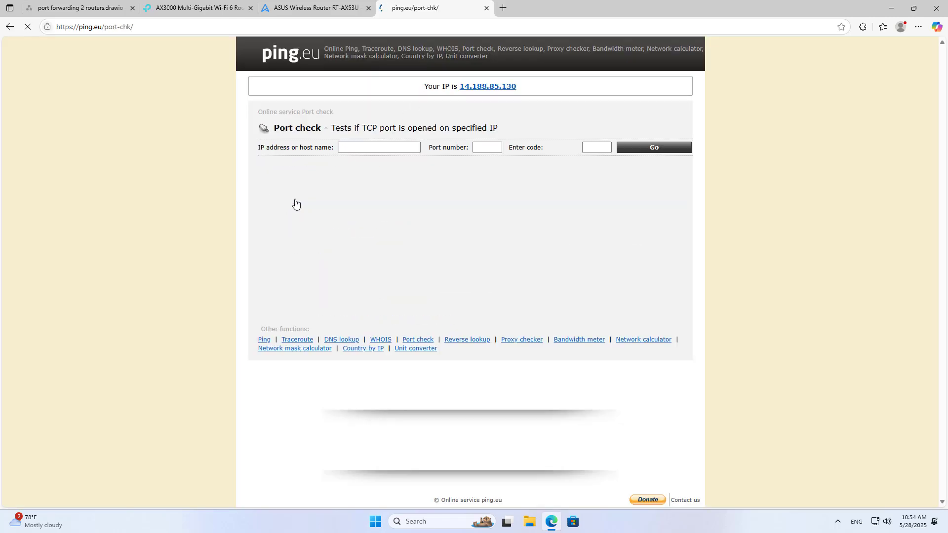